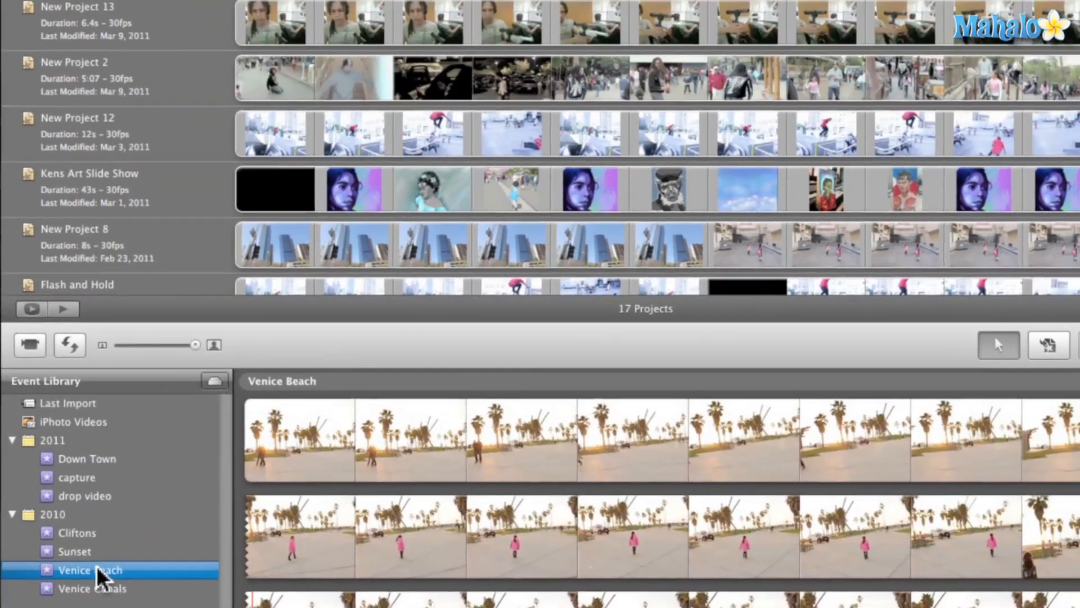
# - Merge the Venice Beach and Venice Canals events into one named 'Day at venice'
pyautogui.click(91, 589)
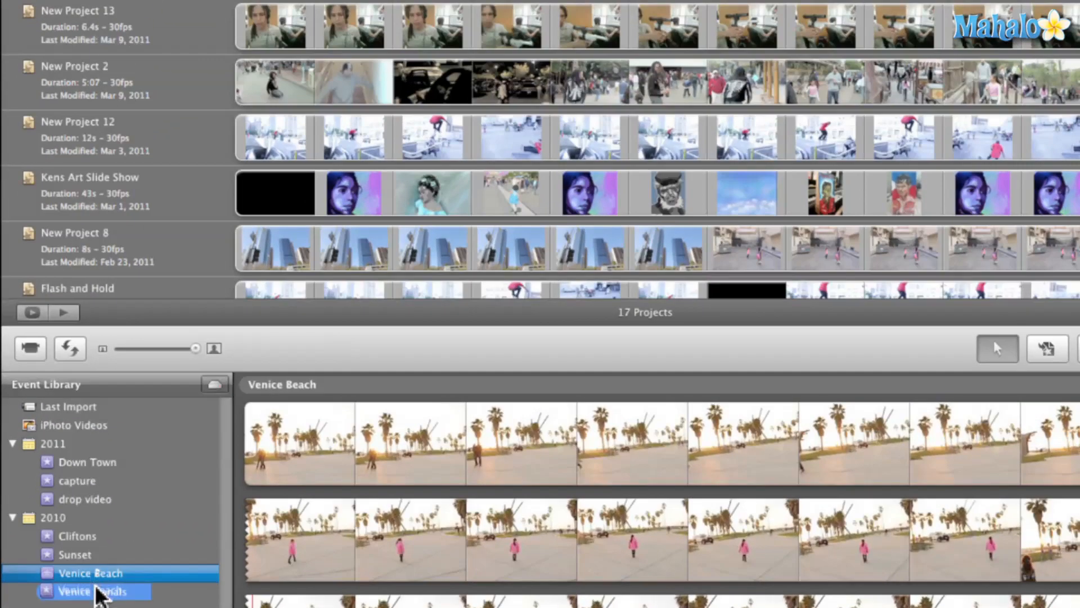
pyautogui.click(92, 591)
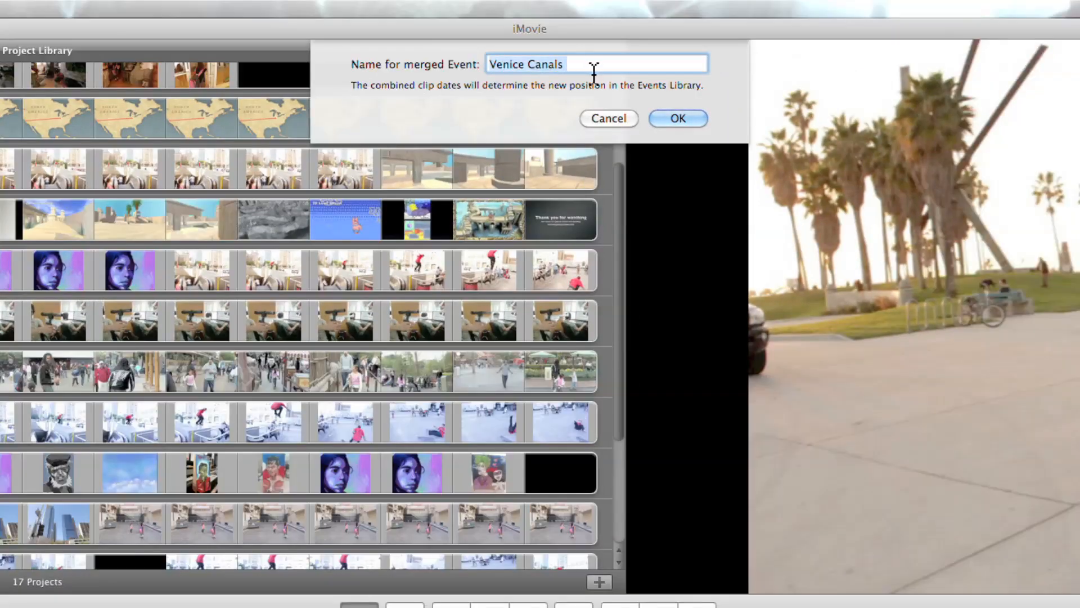
pyautogui.write('Day a')
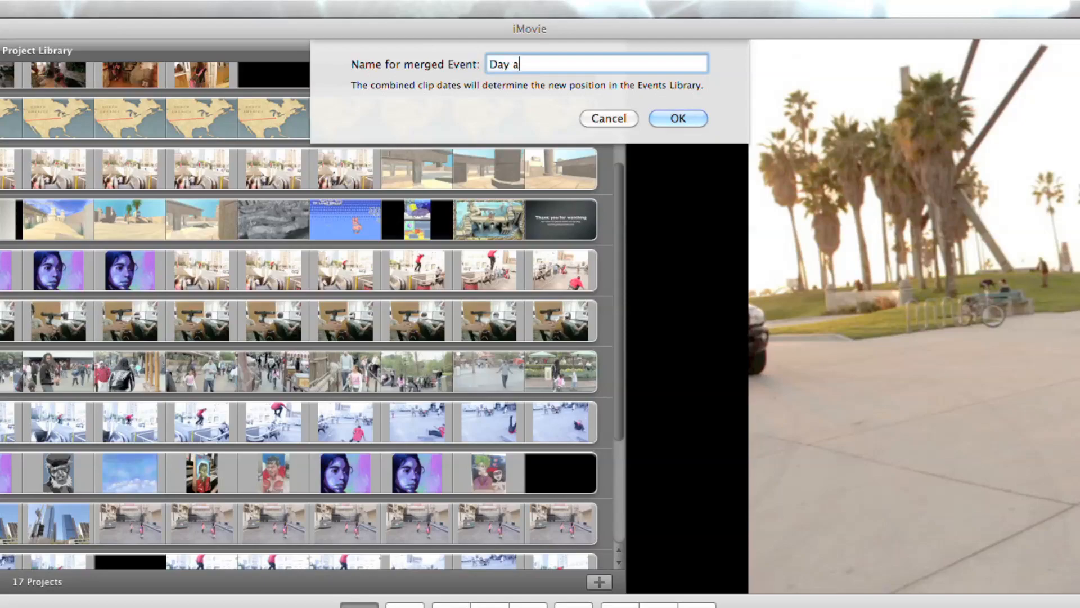
pyautogui.write('t venice')
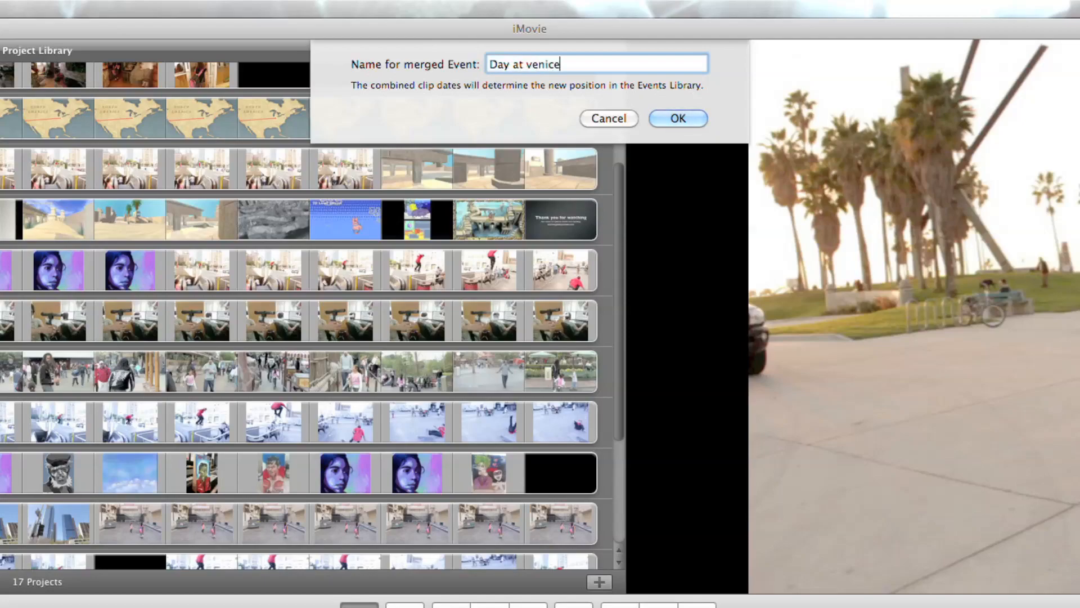
pyautogui.click(677, 118)
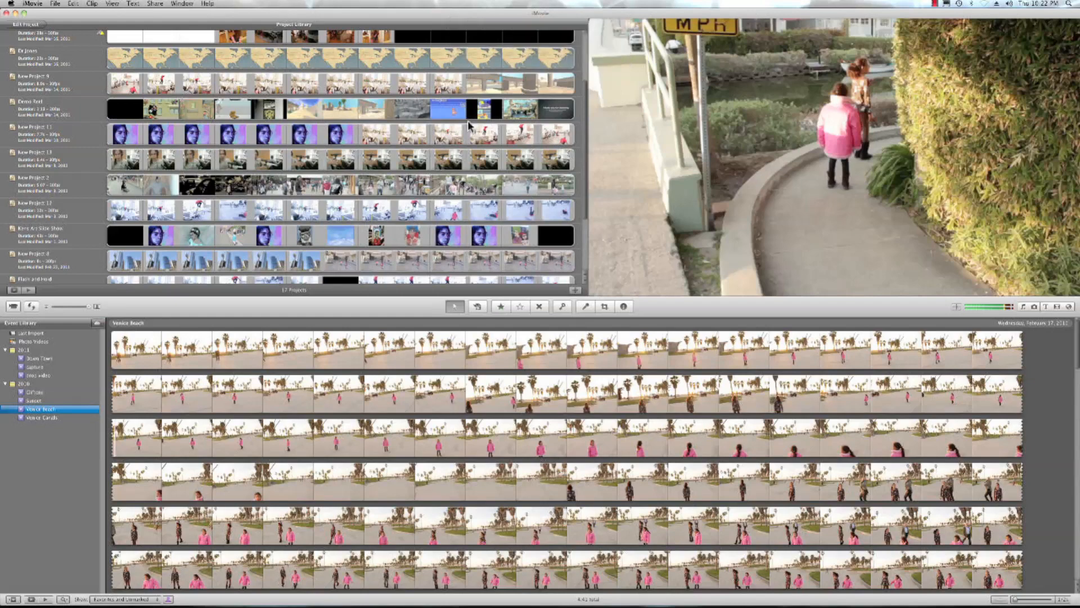
# - Select the first beach clip in Day at venice and reach the Split Event command in File
pyautogui.click(39, 409)
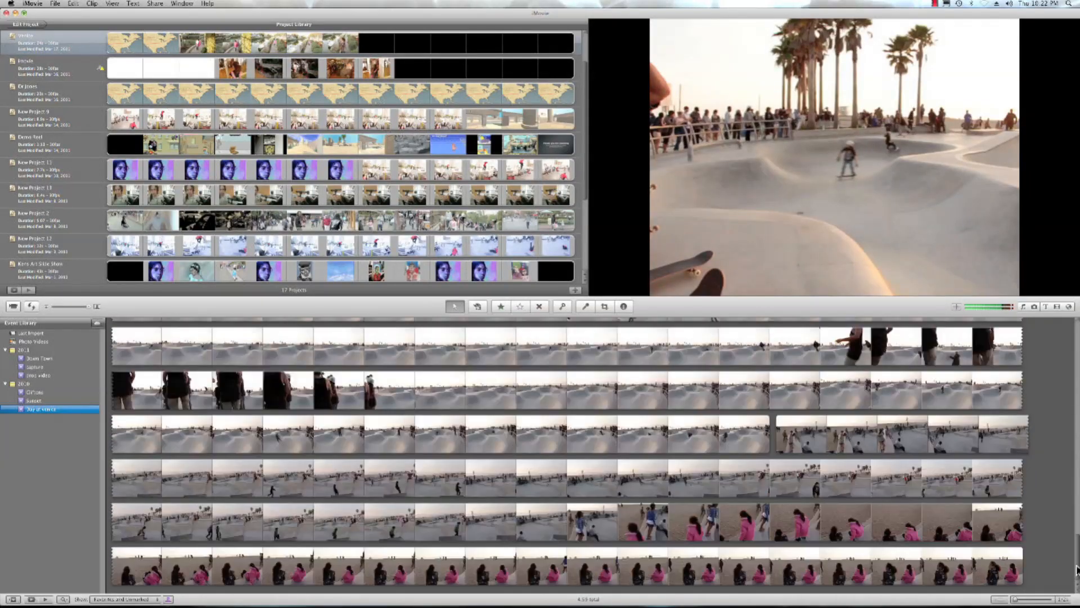
pyautogui.click(41, 409)
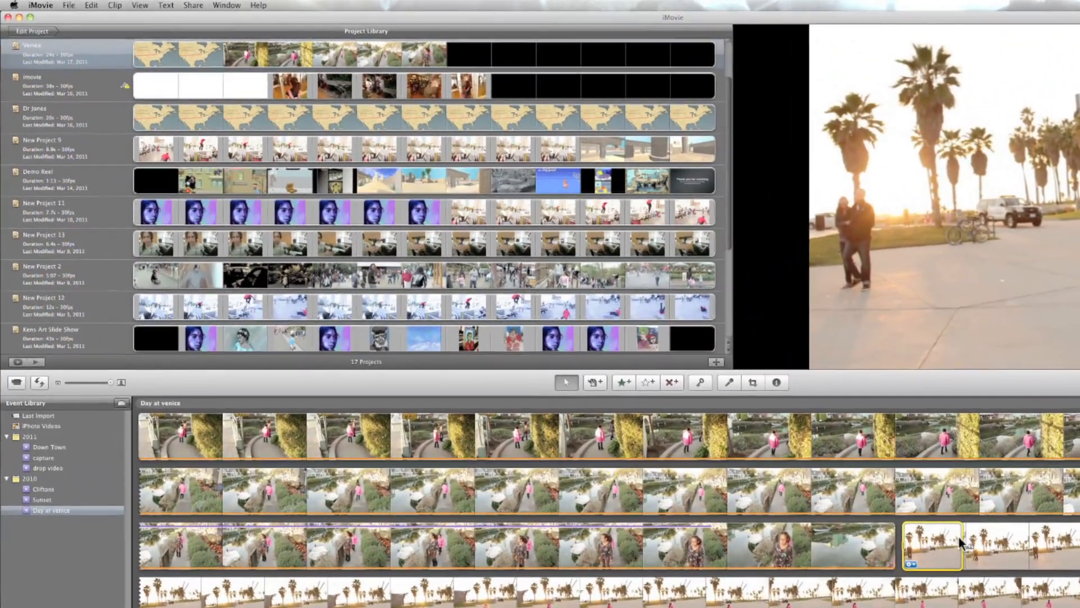
pyautogui.click(68, 5)
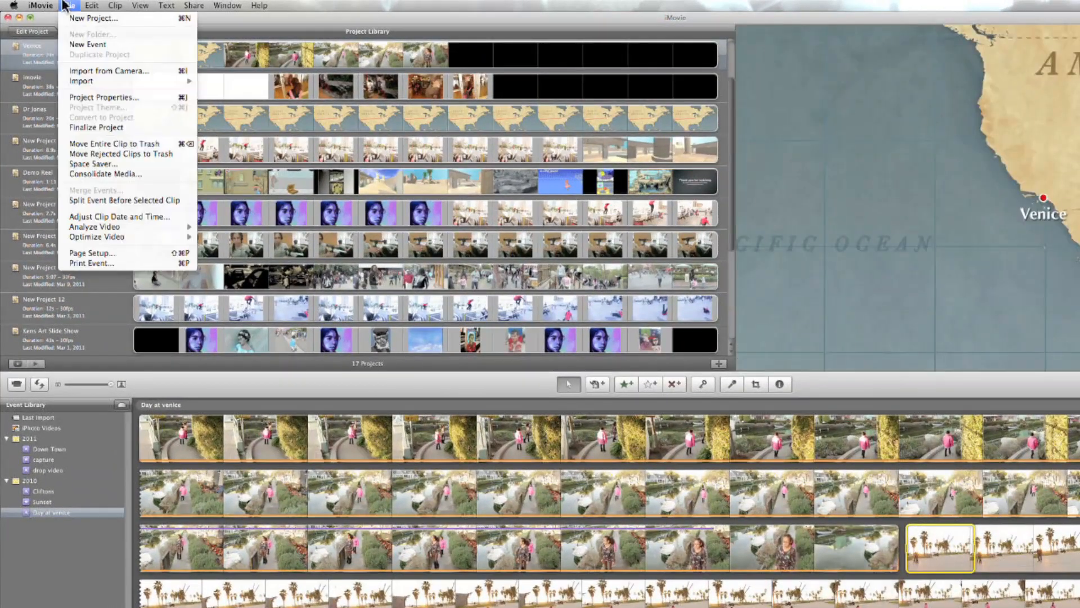
pyautogui.moveTo(93, 165)
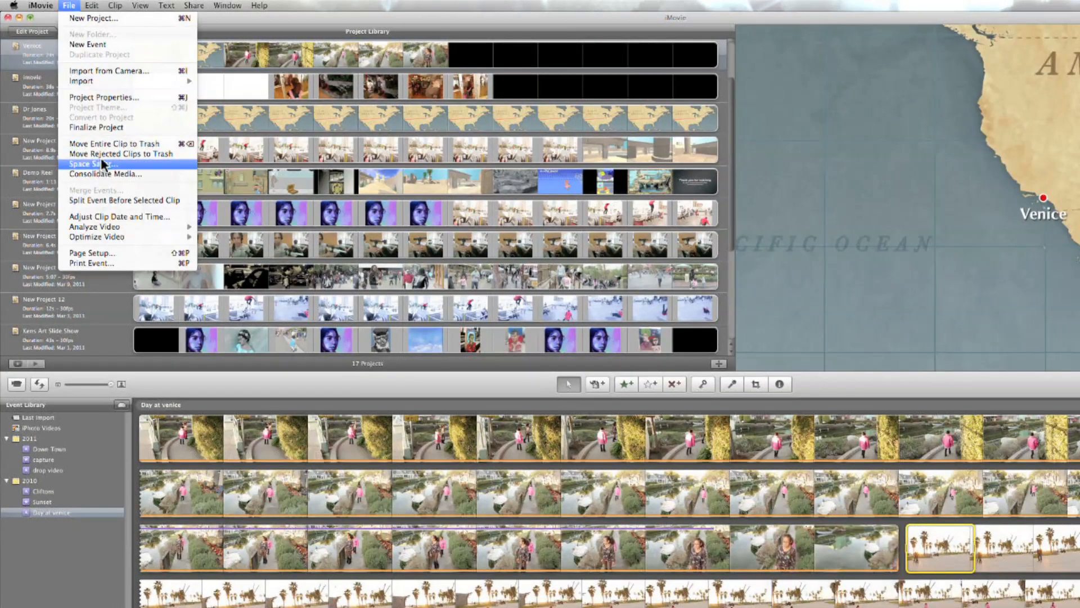
pyautogui.moveTo(124, 201)
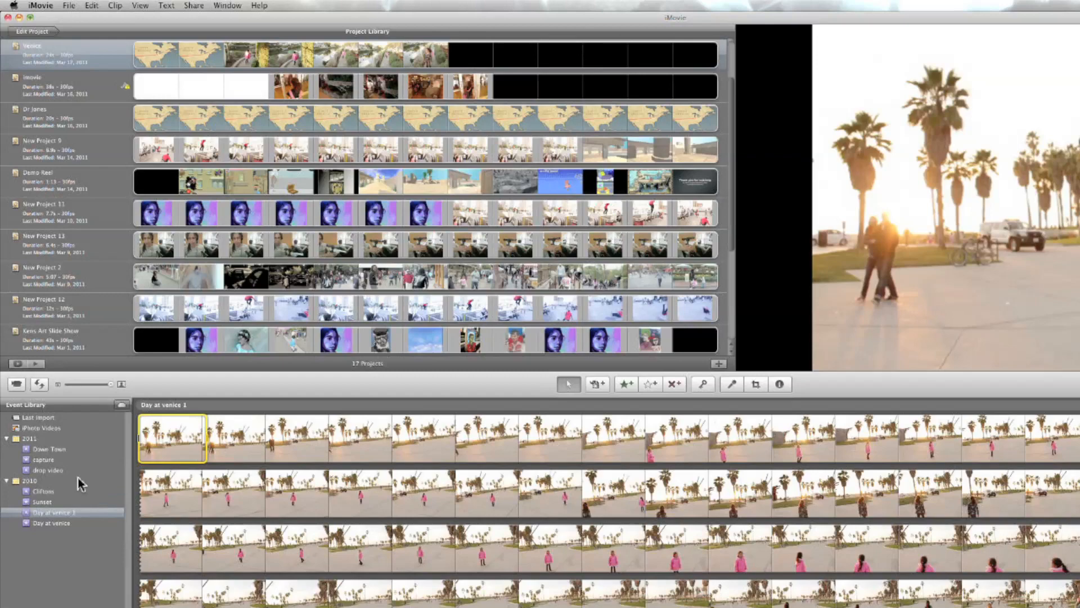
# - Rename the second split event from 'Day at venice' to 'Venice canals'
pyautogui.scroll(-3)
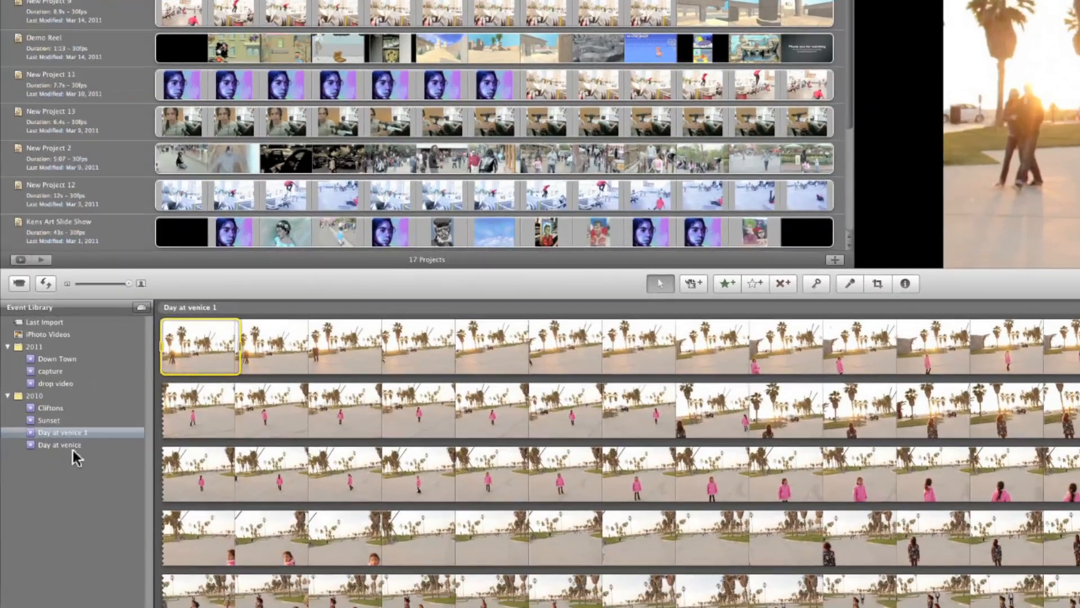
pyautogui.click(59, 445)
pyautogui.write('V')
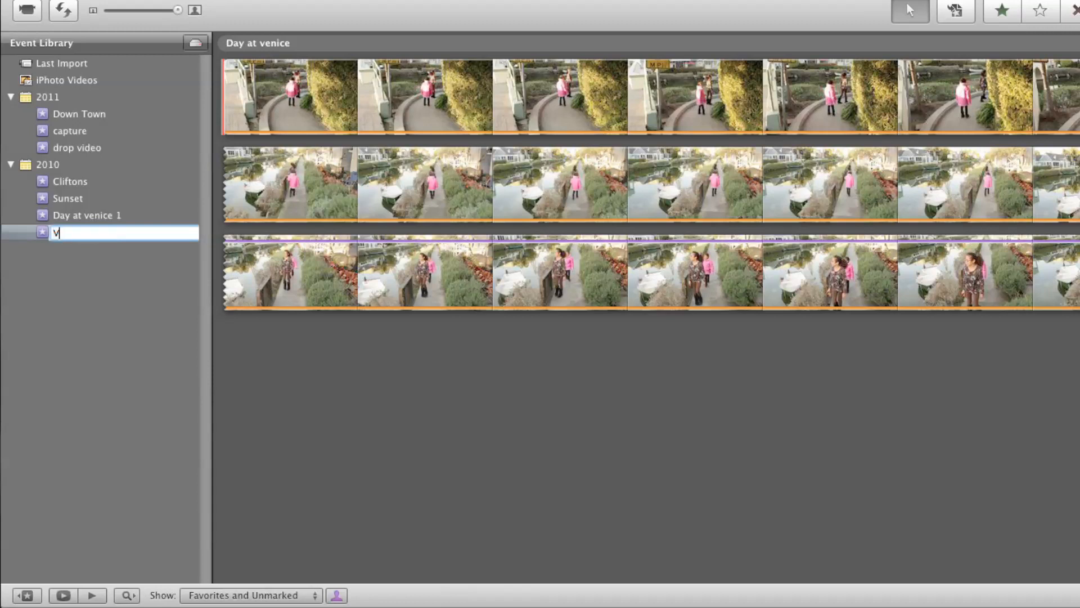
pyautogui.write('enice canals')
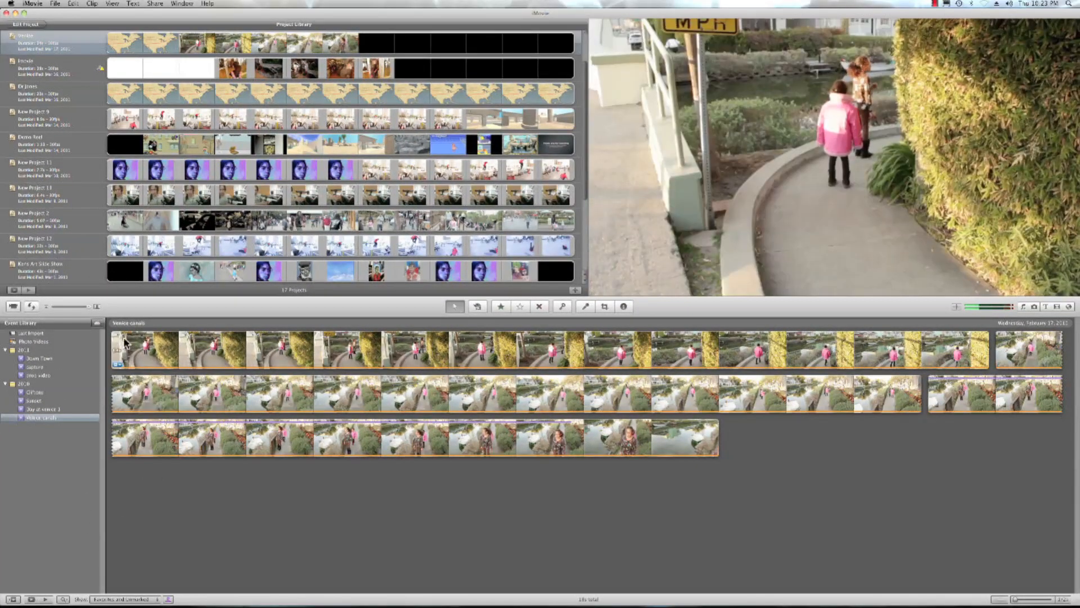
# - Move the selected canal clips into Day at venice 1, confirming the Move Clips dialog
pyautogui.click(138, 349)
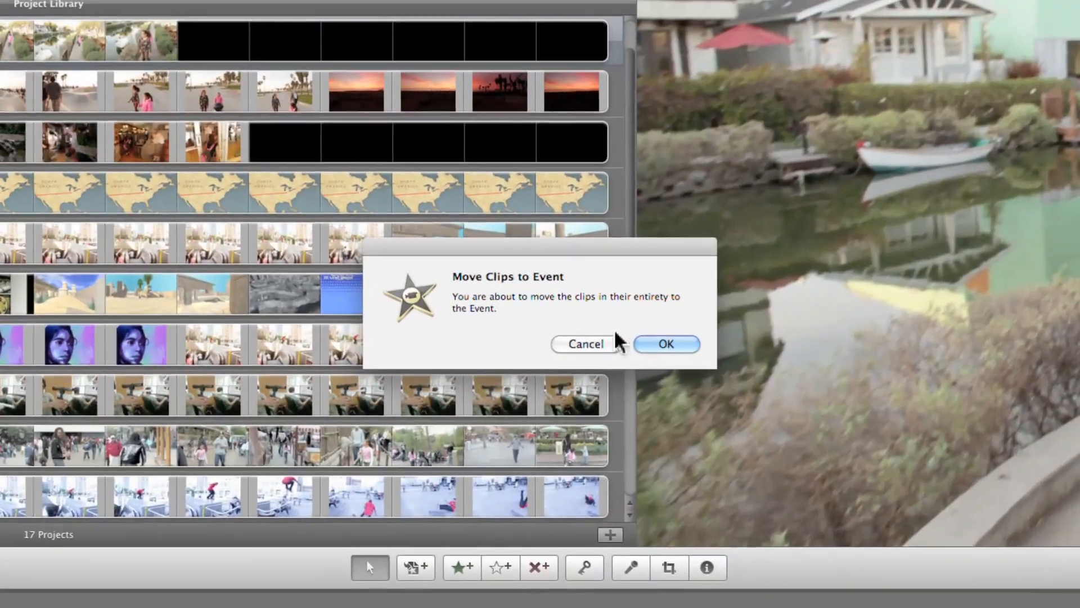
pyautogui.moveTo(541, 308)
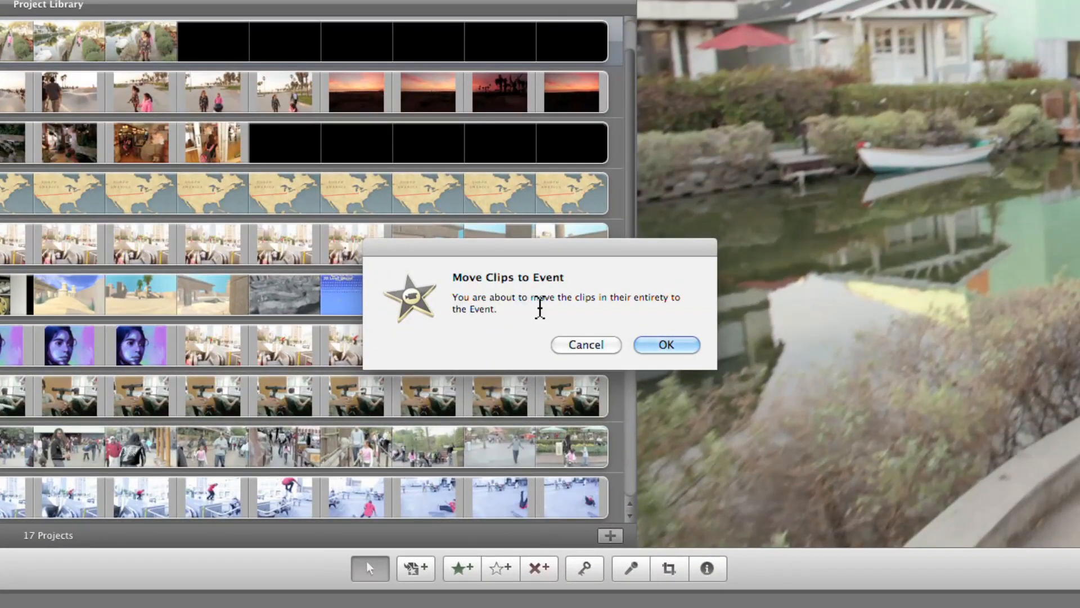
pyautogui.moveTo(646, 323)
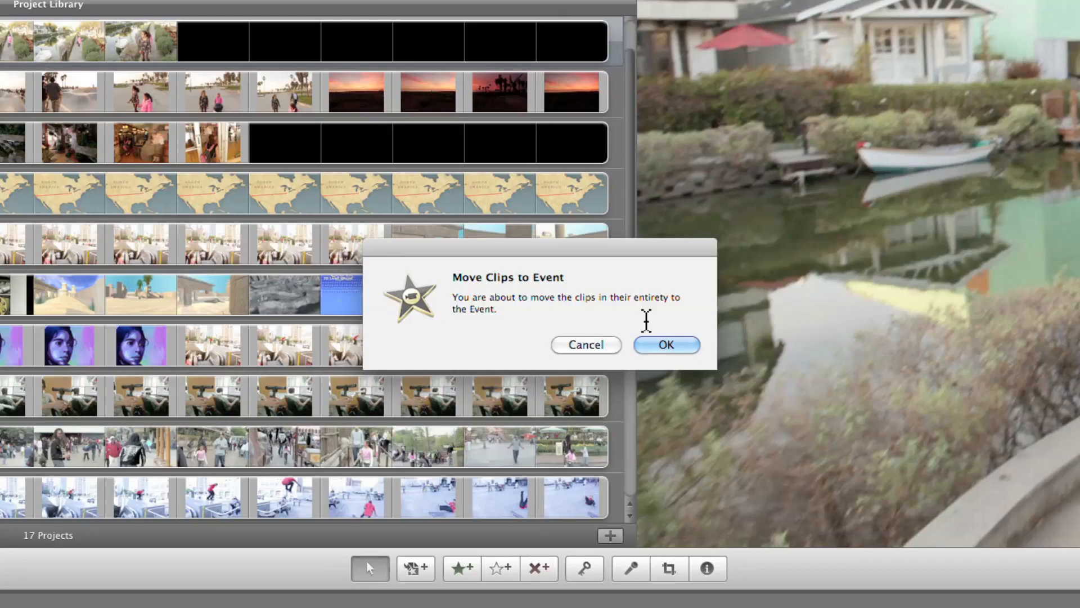
pyautogui.click(665, 345)
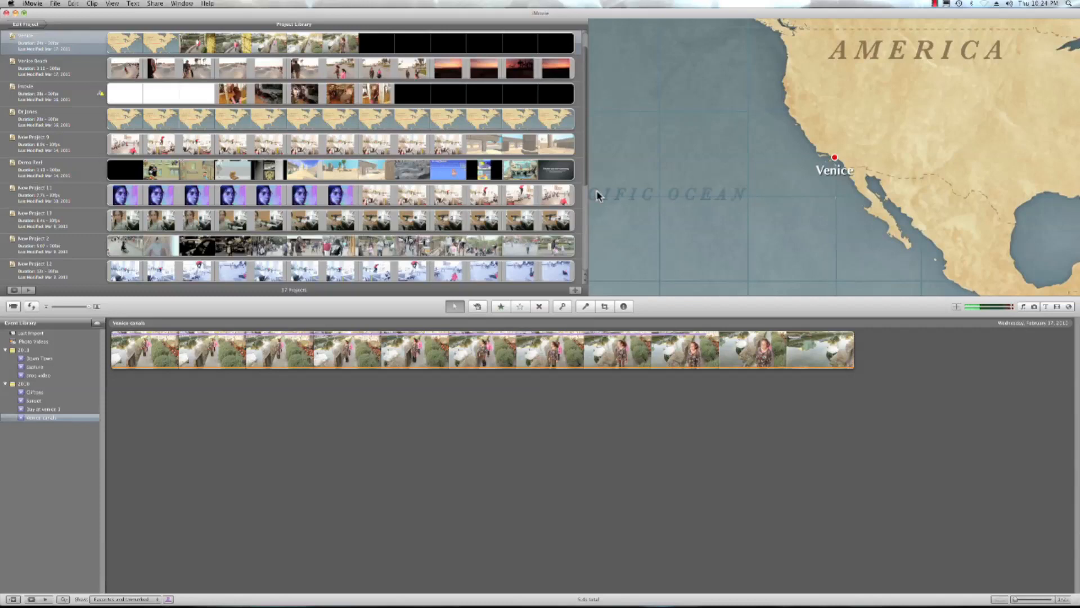
pyautogui.moveTo(45, 411)
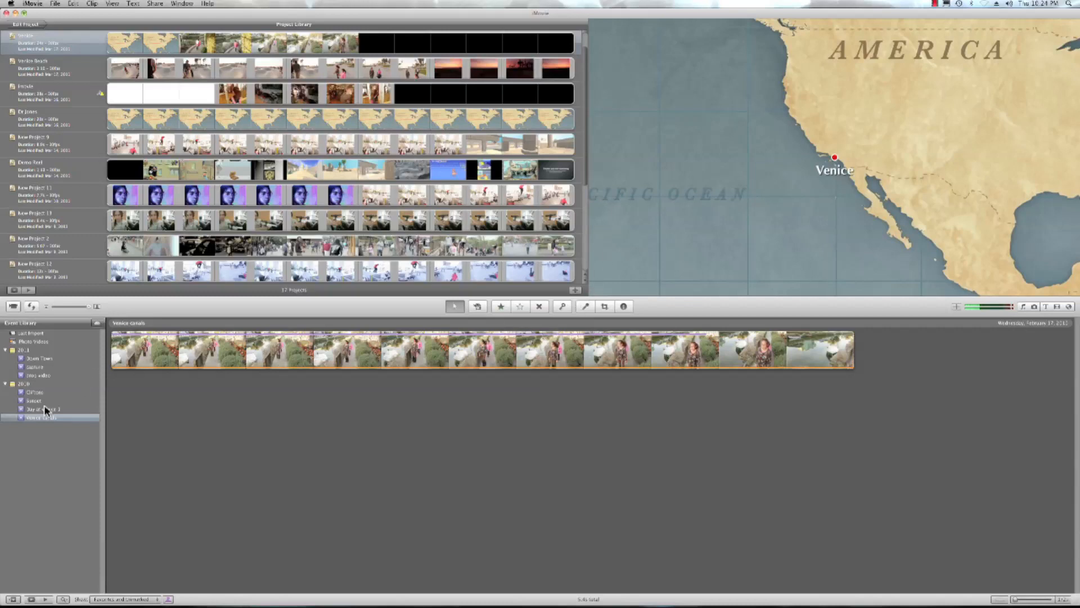
# - Print the Day at venice 1 event with Command+P to generate its print preview
pyautogui.click(42, 408)
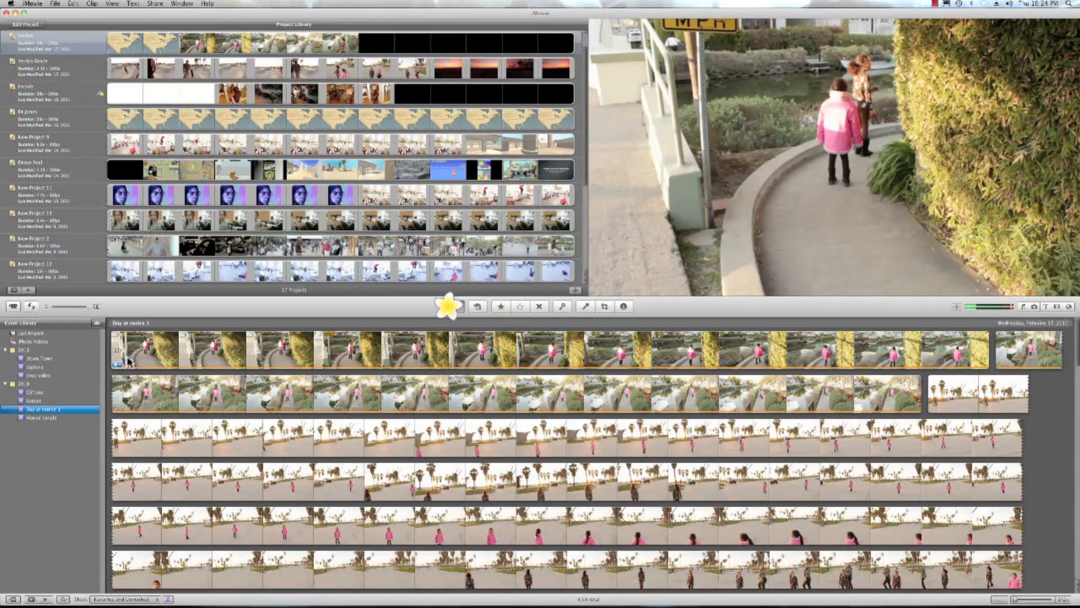
pyautogui.press('cmd+p')
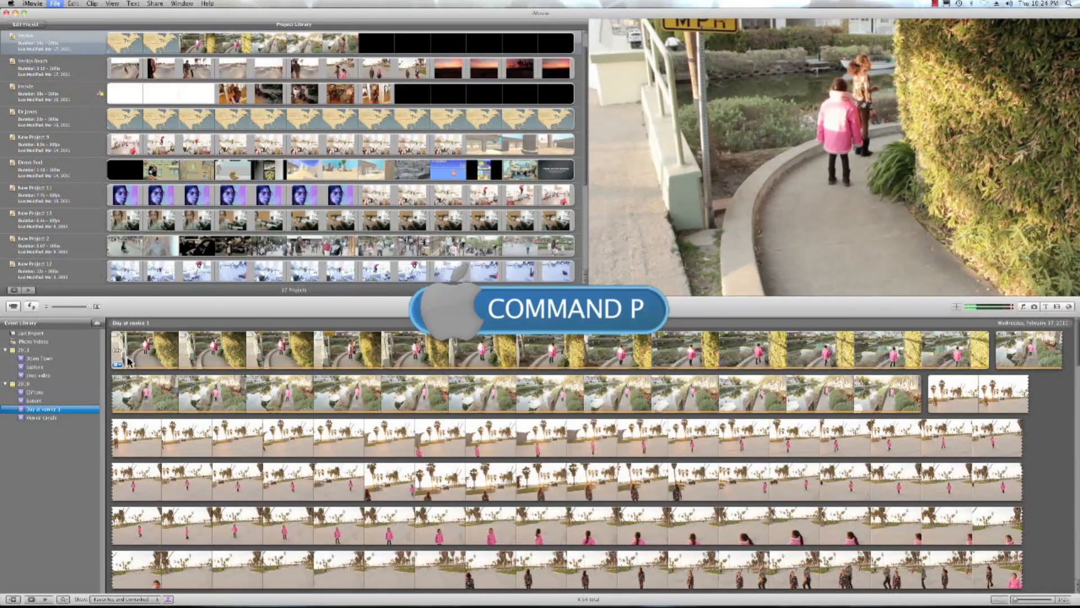
pyautogui.press('cmd+p')
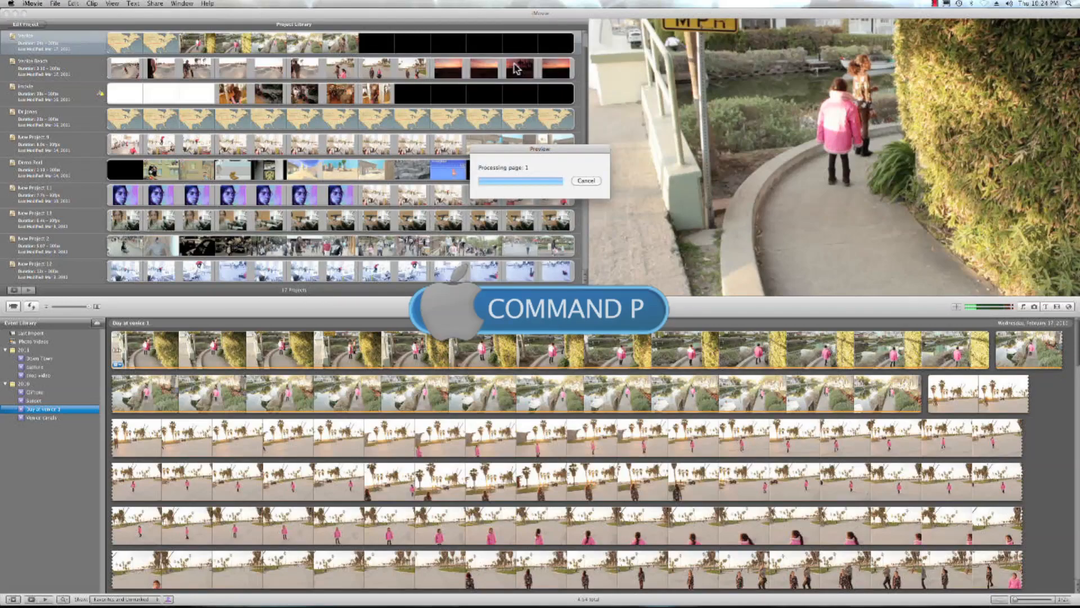
pyautogui.press('cmd+p')
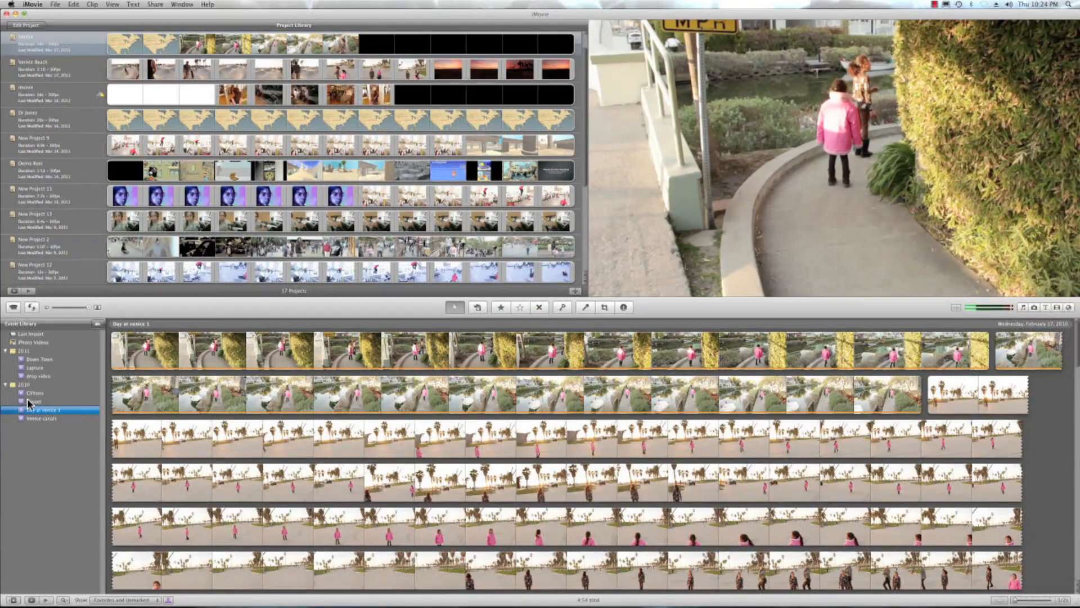
# - Show the Sunset event's beach sunset clips in the browser
pyautogui.click(32, 401)
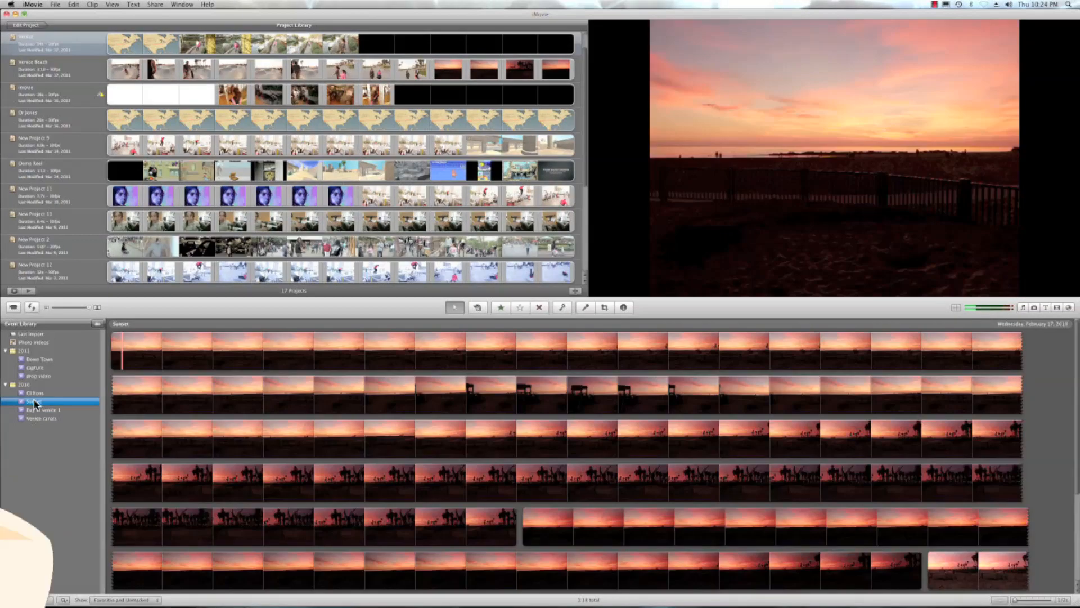